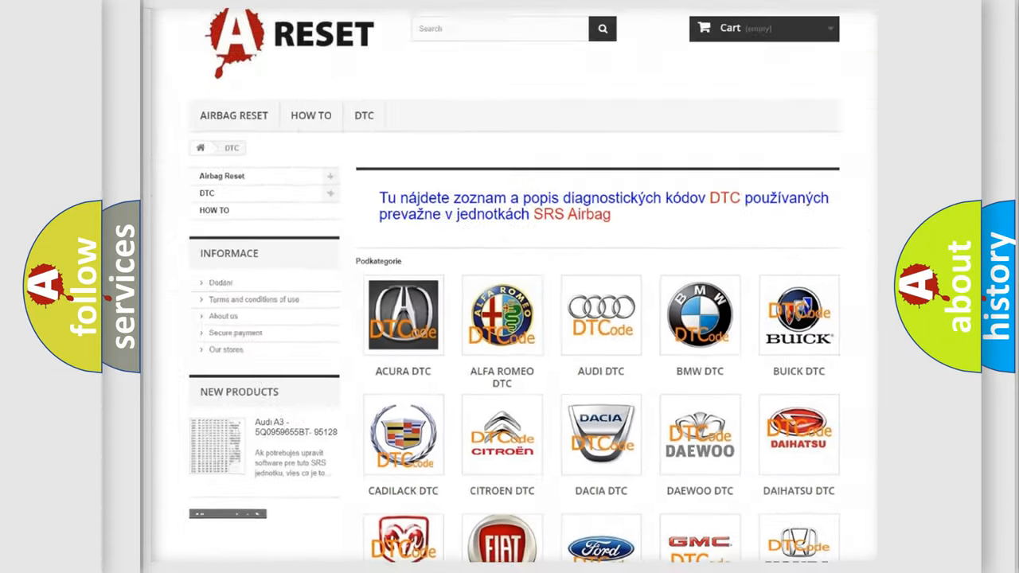
Step: Open the Alfa Romeo DTC page and review its list of B, C and P airbag codes
scroll("up", 3)
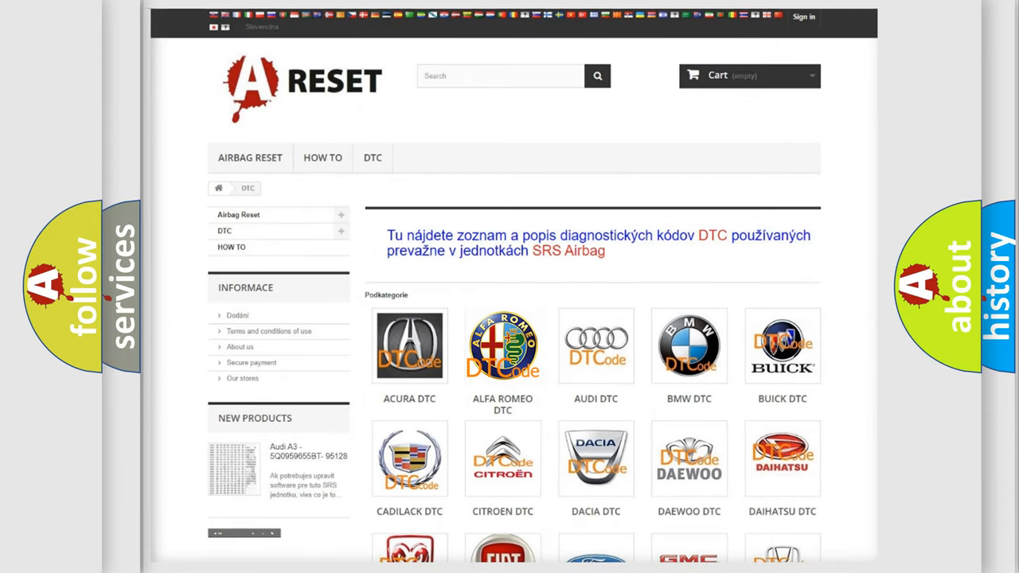
left_click(503, 346)
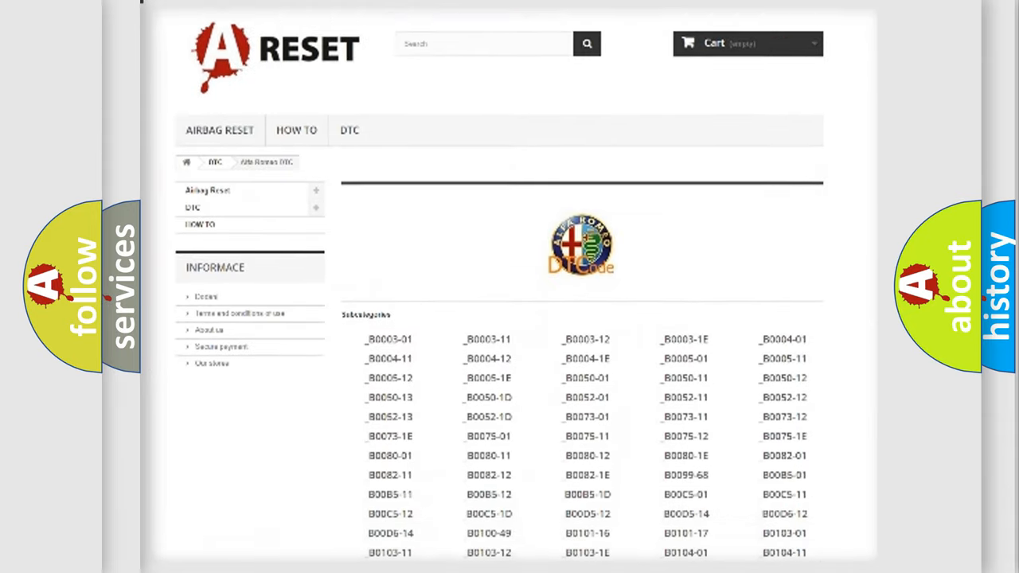
scroll("down", 3)
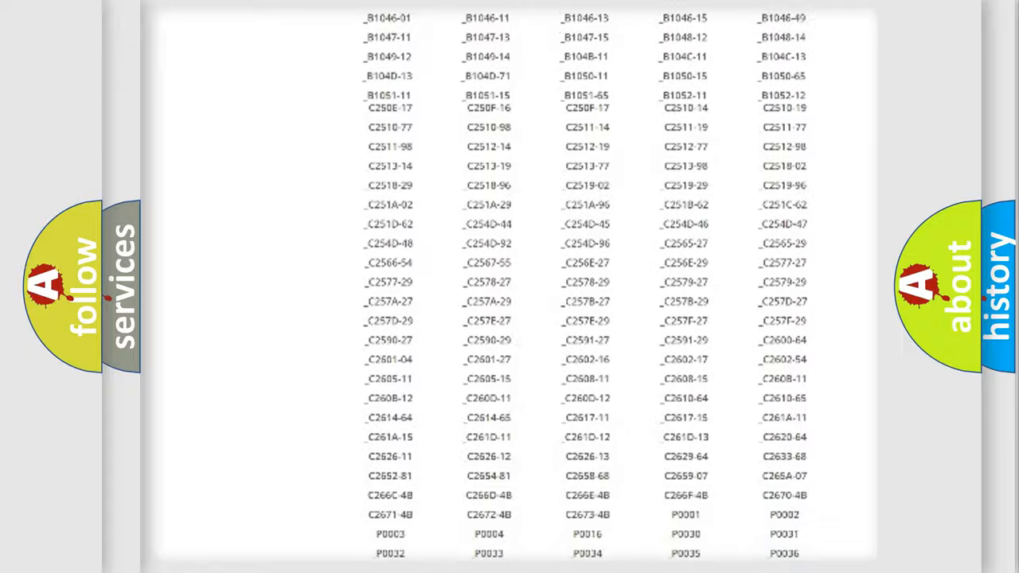
scroll("up", 3)
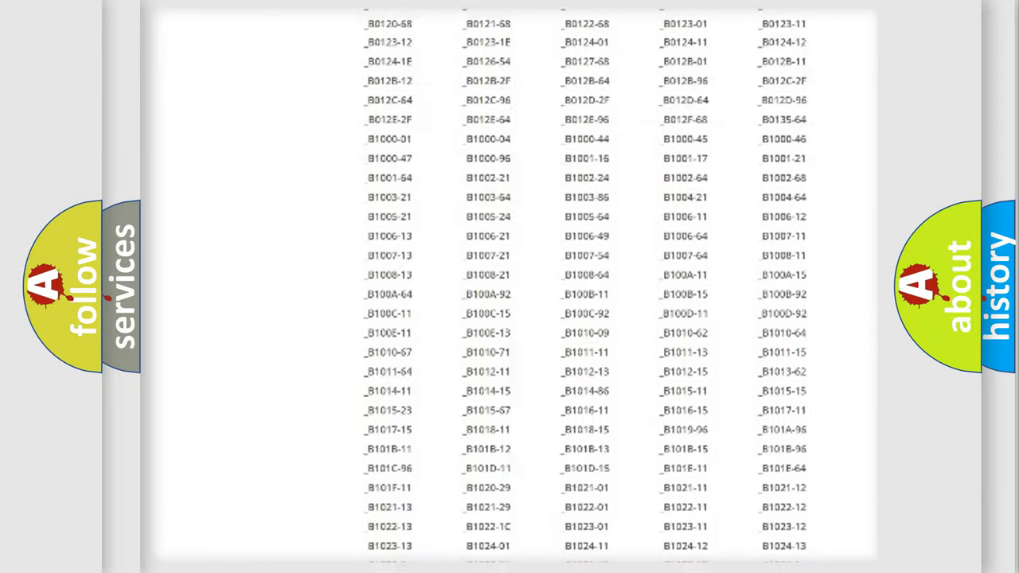
scroll("up", 3)
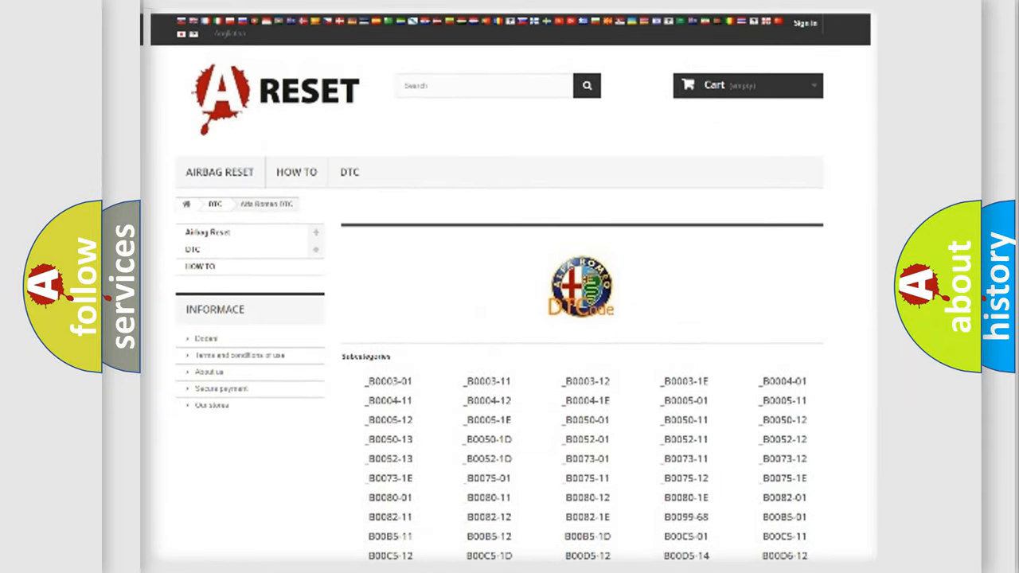